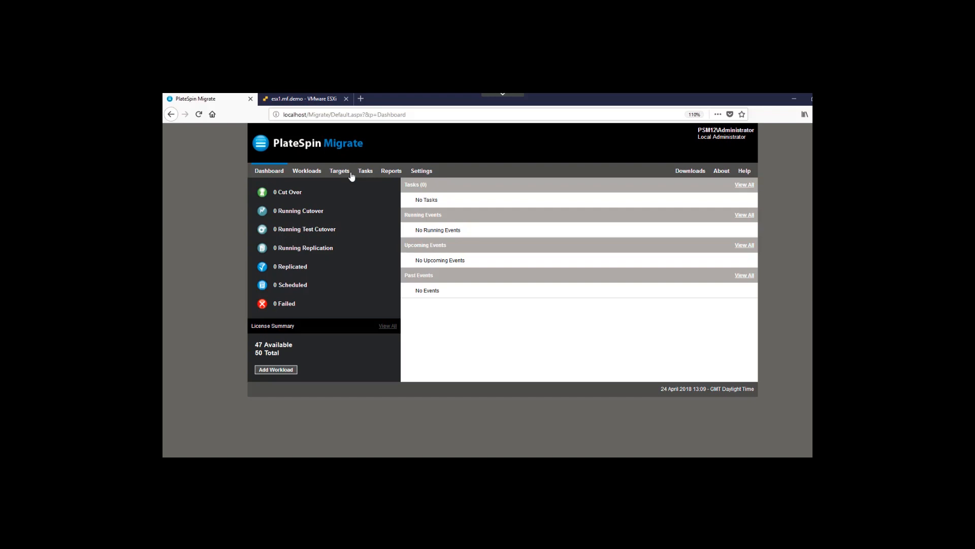
# Open the Targets page, which currently lists no migration targets.
pyautogui.click(340, 171)
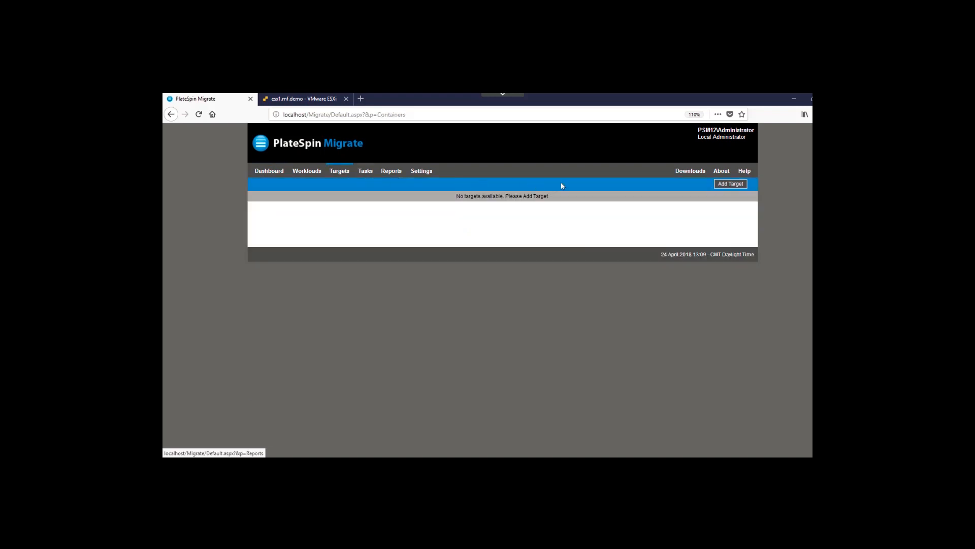
# Add VMware ESX Server 172.16.239.200 with root credentials, verifying the credentials before adding.
pyautogui.click(730, 183)
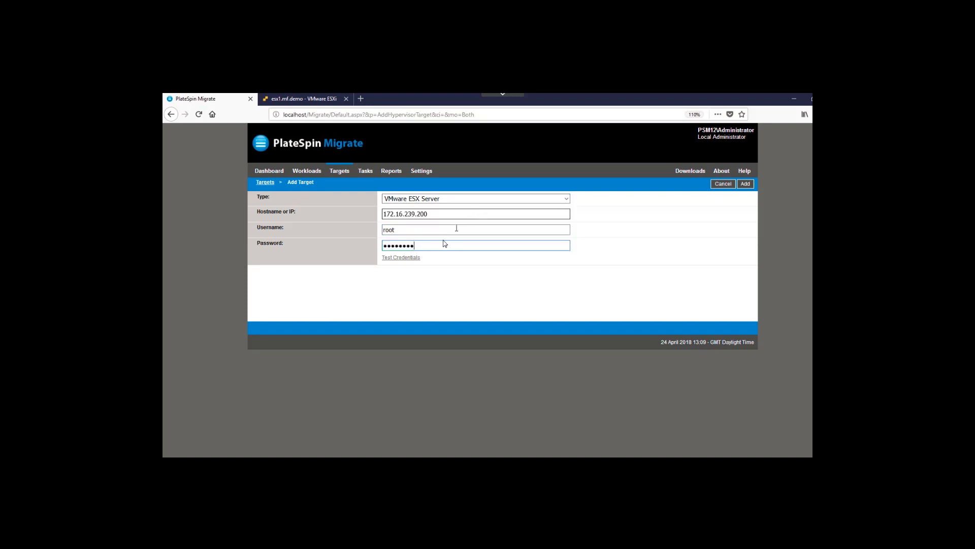
pyautogui.click(401, 257)
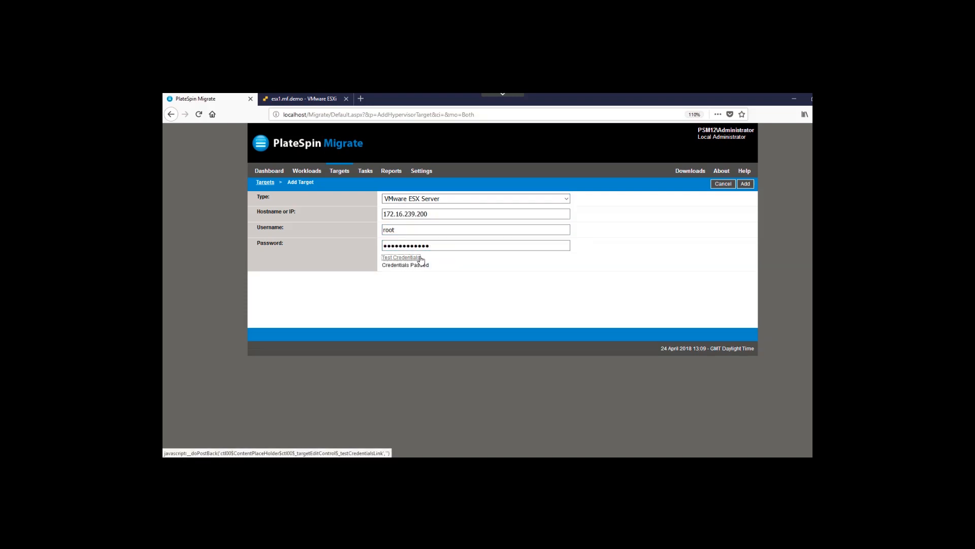
pyautogui.moveTo(745, 183)
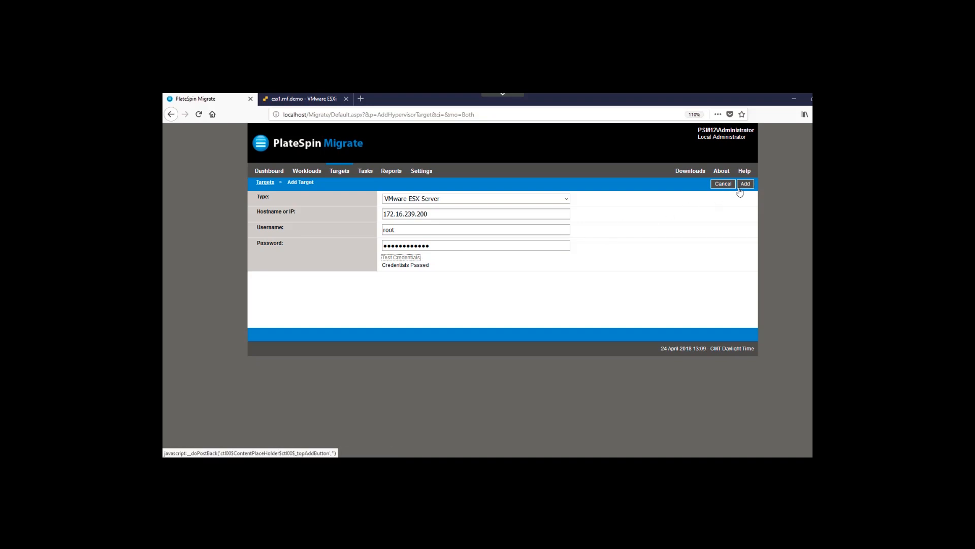
pyautogui.click(744, 184)
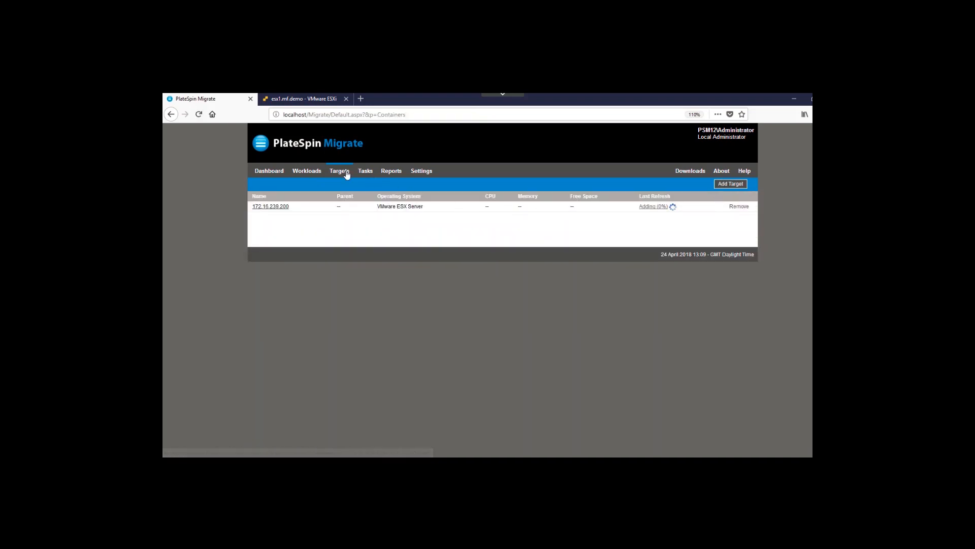
# Add Windows server 172.16.239.203 with administrator credentials as workload SQLSVR01.
pyautogui.click(305, 171)
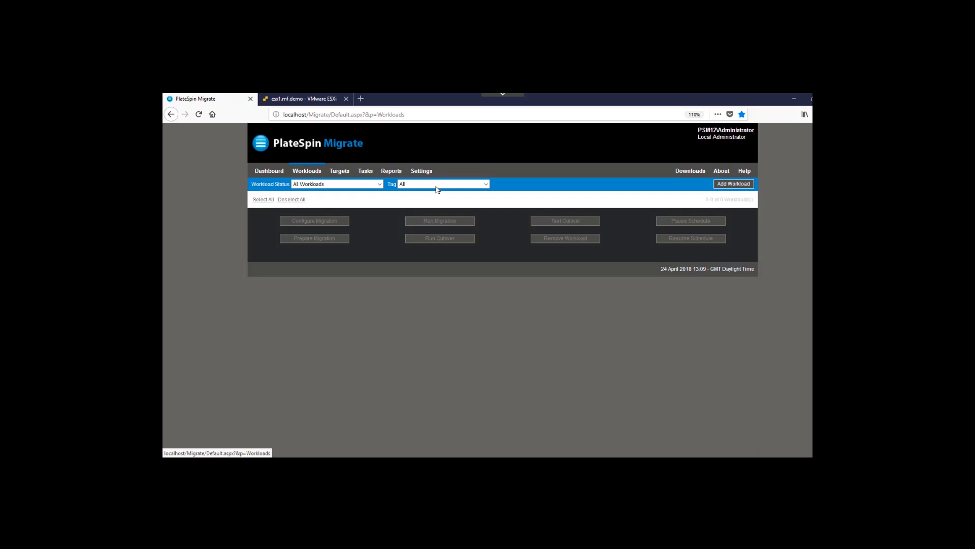
pyautogui.click(732, 183)
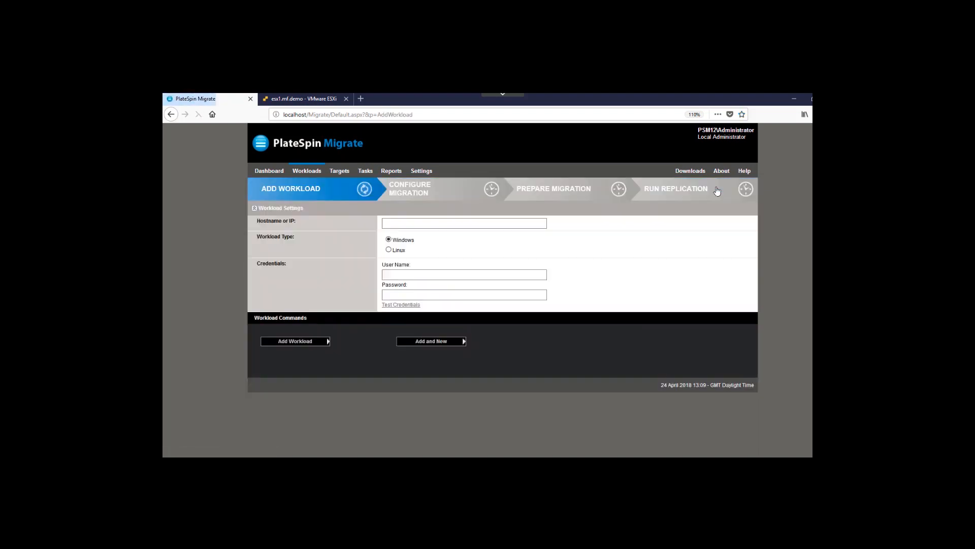
pyautogui.write('172.16.239.203')
pyautogui.write('.\\administrator')
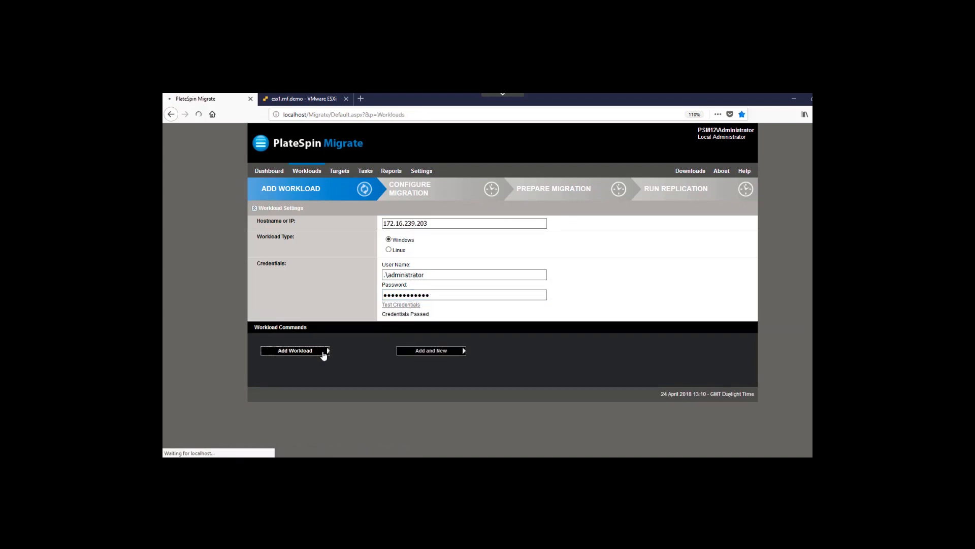
pyautogui.click(294, 350)
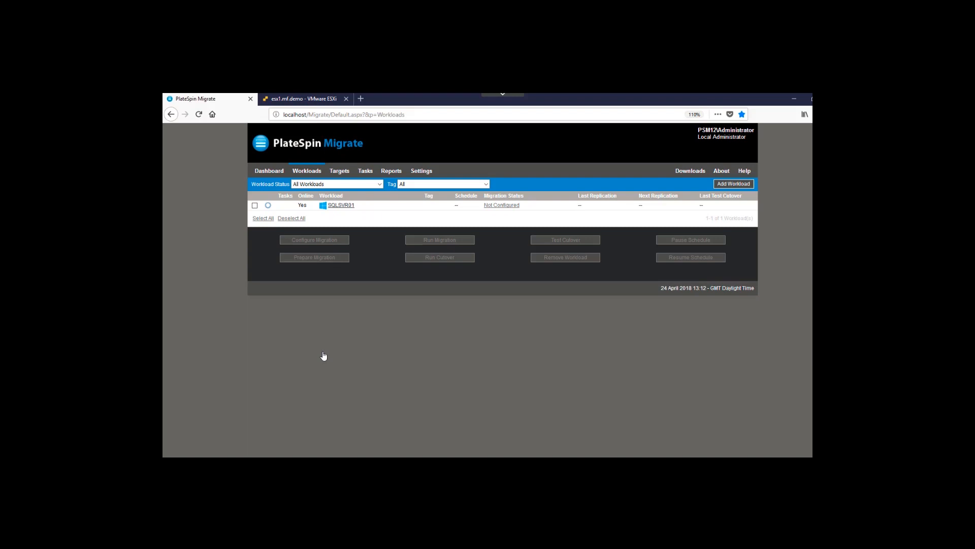
pyautogui.moveTo(519, 210)
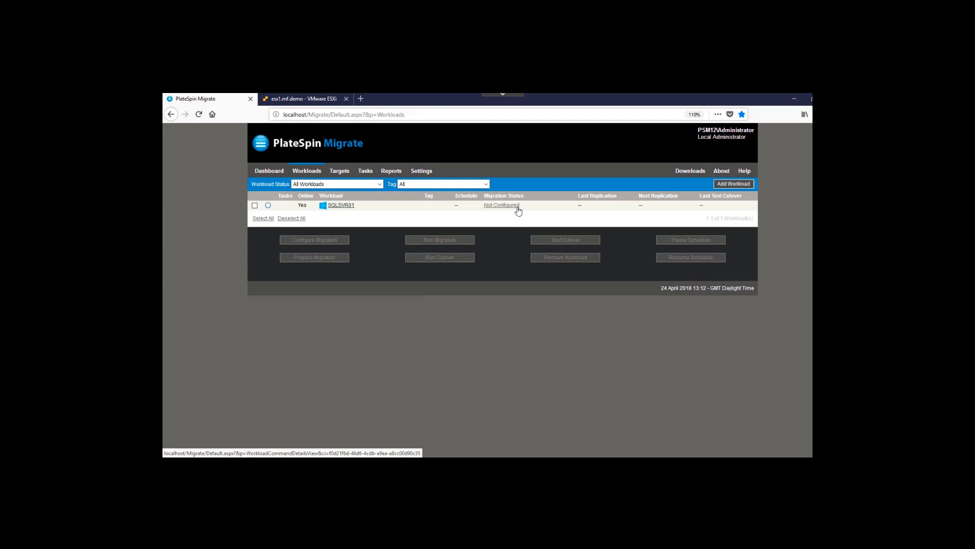
# Configure SQLSVR01's migration for full replication to the esx1 target host.
pyautogui.click(501, 205)
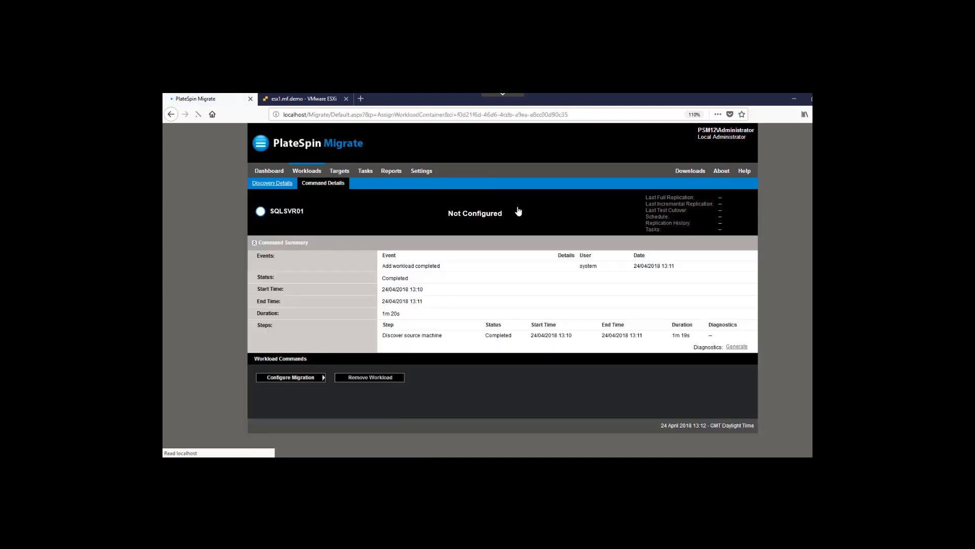
pyautogui.click(290, 377)
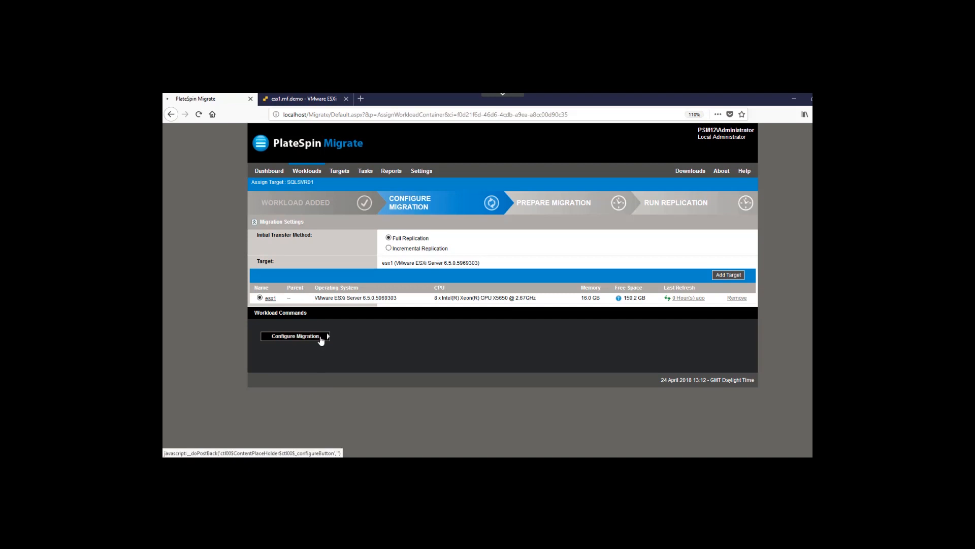
pyautogui.click(294, 336)
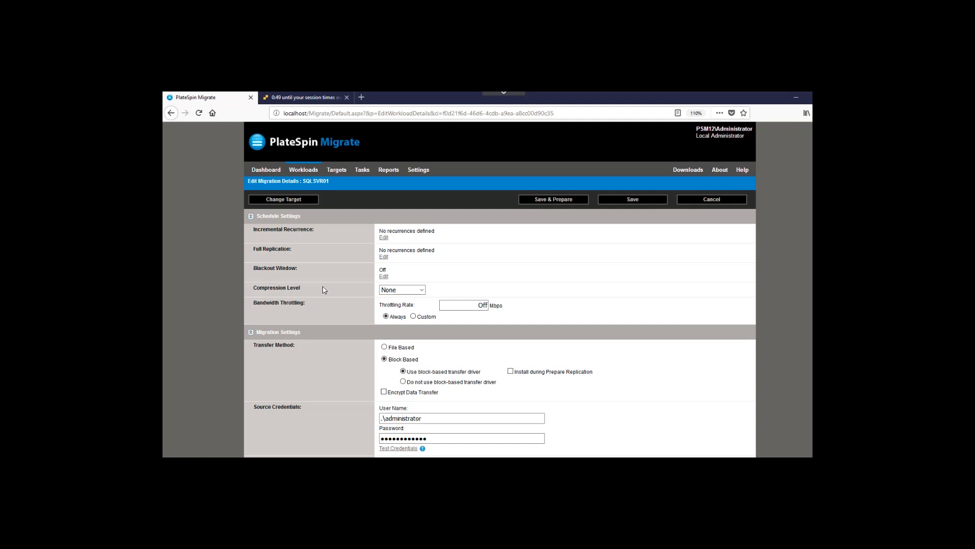
# Give SQLSVR01 a daily, every-1-day incremental recurrence and Optimal compression level.
pyautogui.click(384, 237)
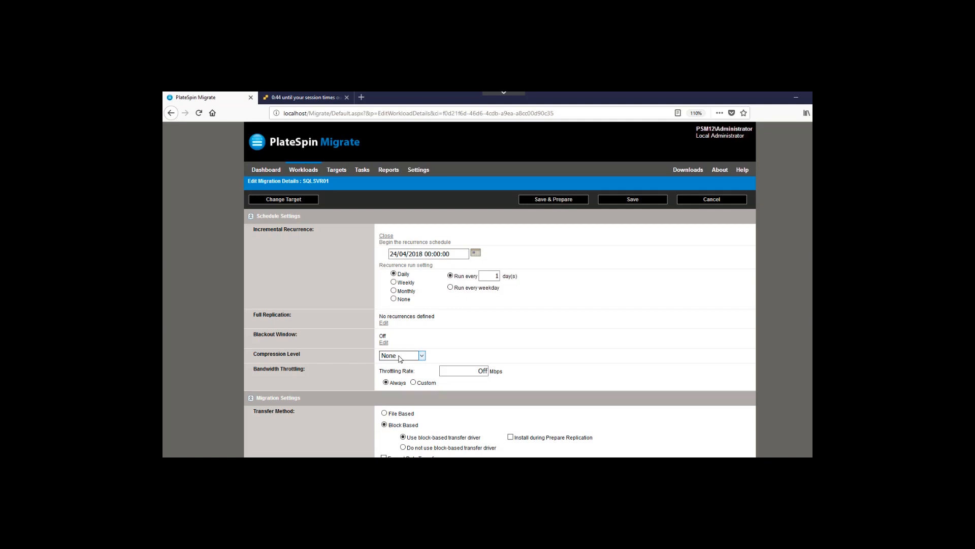
pyautogui.click(421, 355)
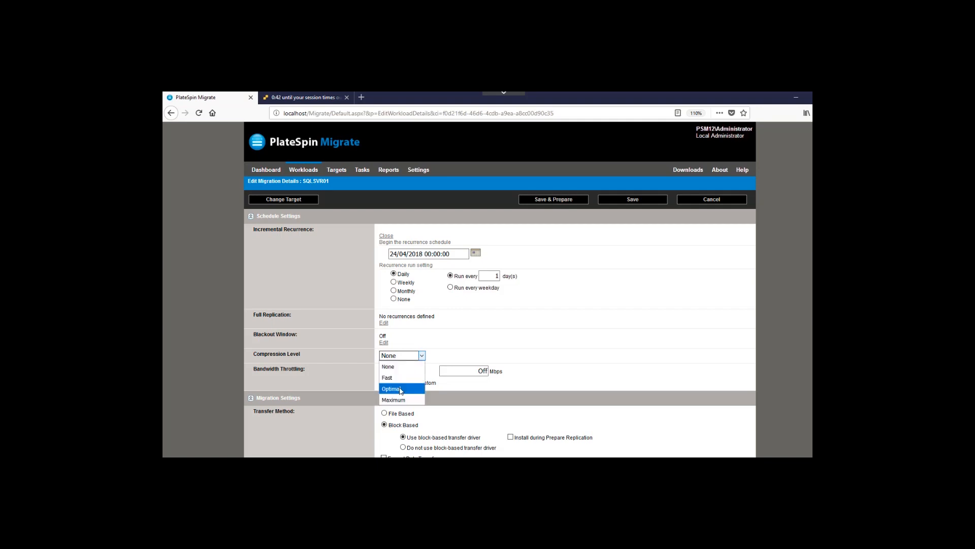
pyautogui.click(390, 388)
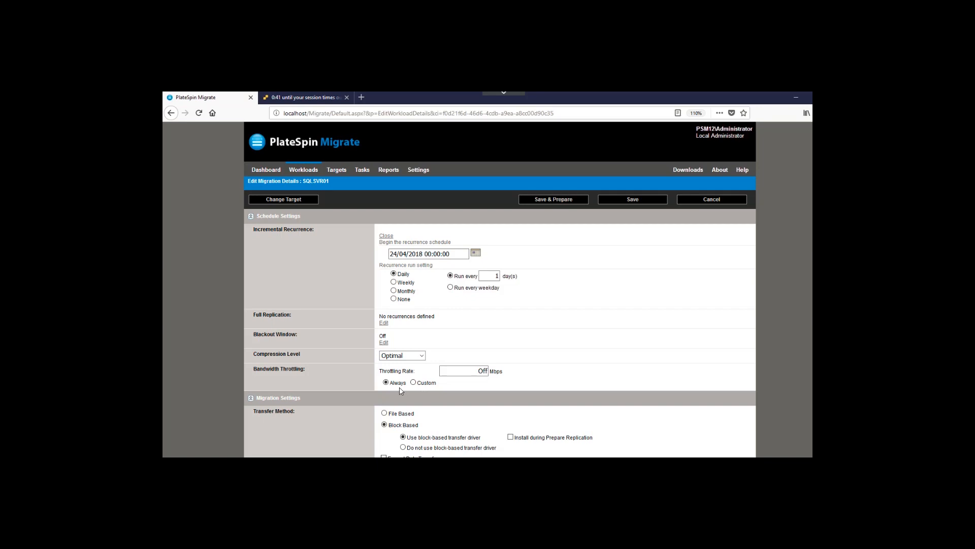
pyautogui.scroll(-3)
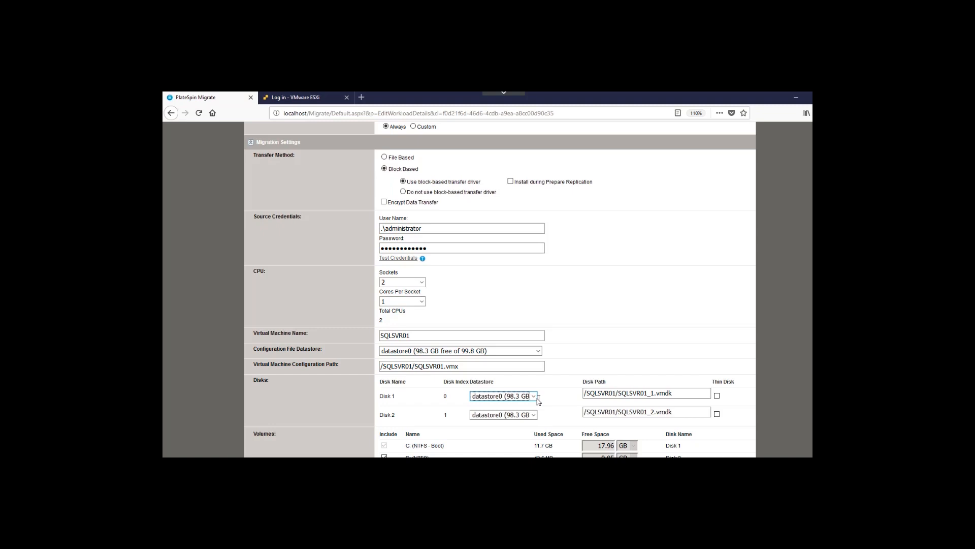
# Keep Disk 1 on datastore0.
pyautogui.click(534, 395)
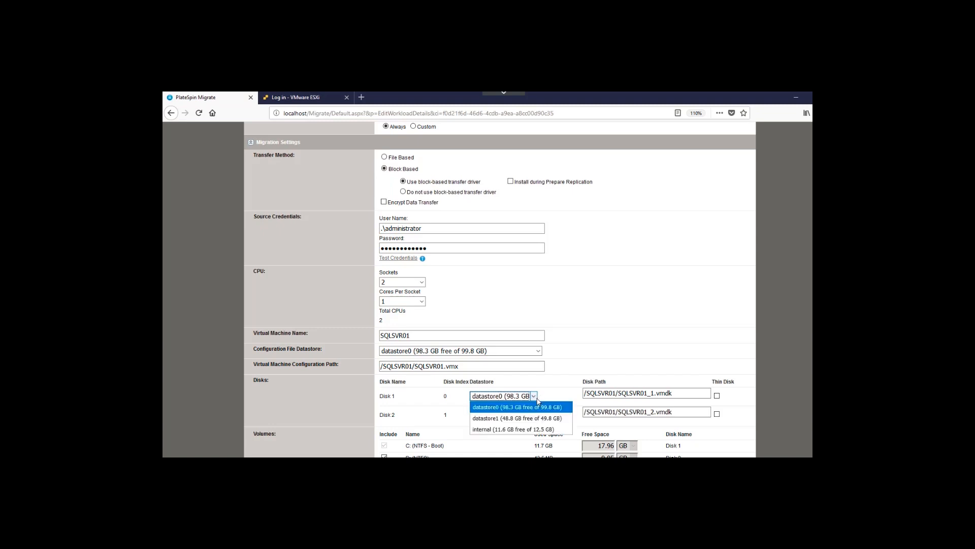
pyautogui.click(519, 406)
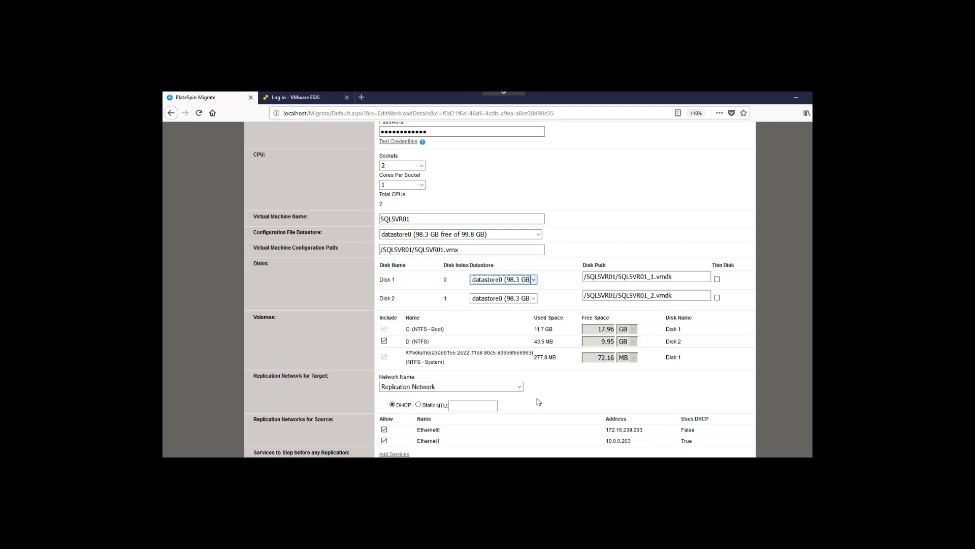
pyautogui.scroll(-3)
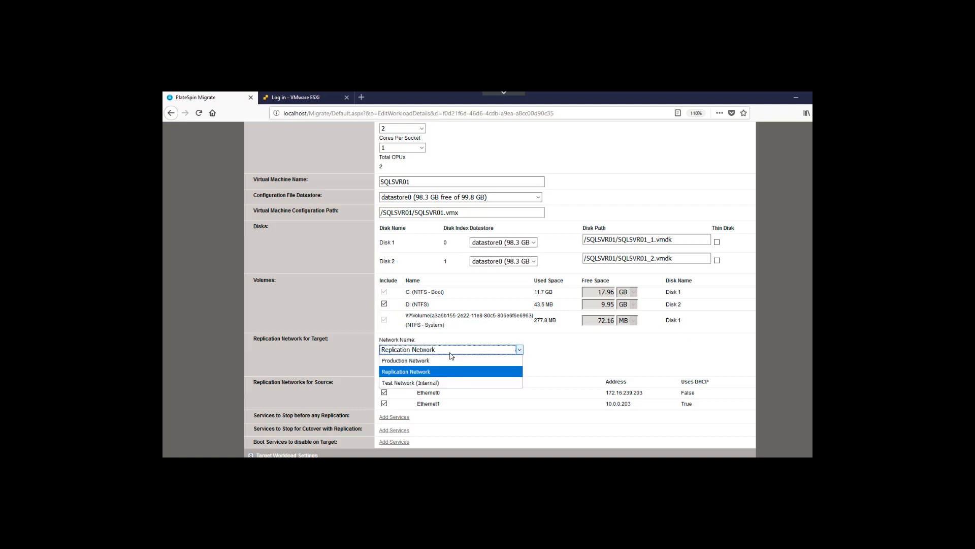
# Use Replication Network with static 172.16.239.213, gateway 172.16.239.1, allowing only Ethernet0.
pyautogui.click(406, 372)
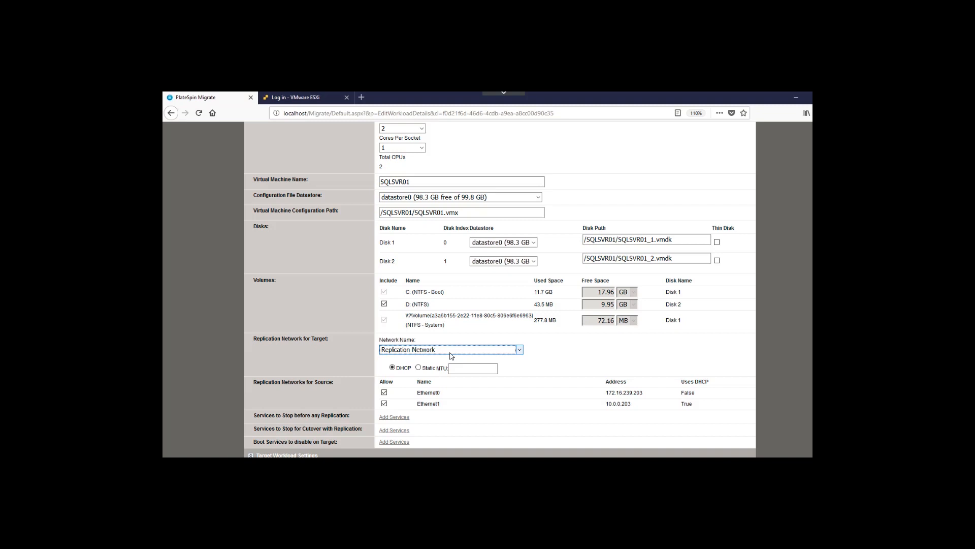
pyautogui.click(418, 367)
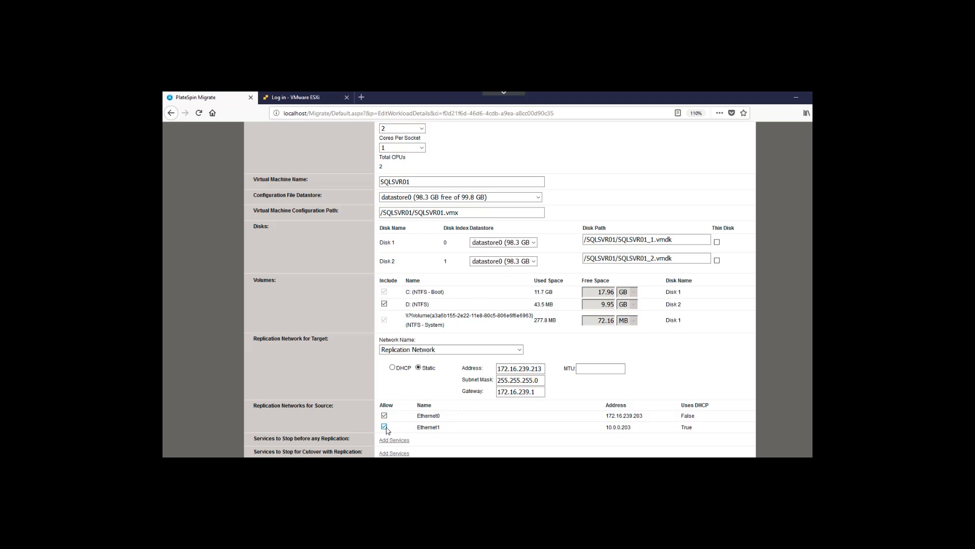
pyautogui.scroll(-3)
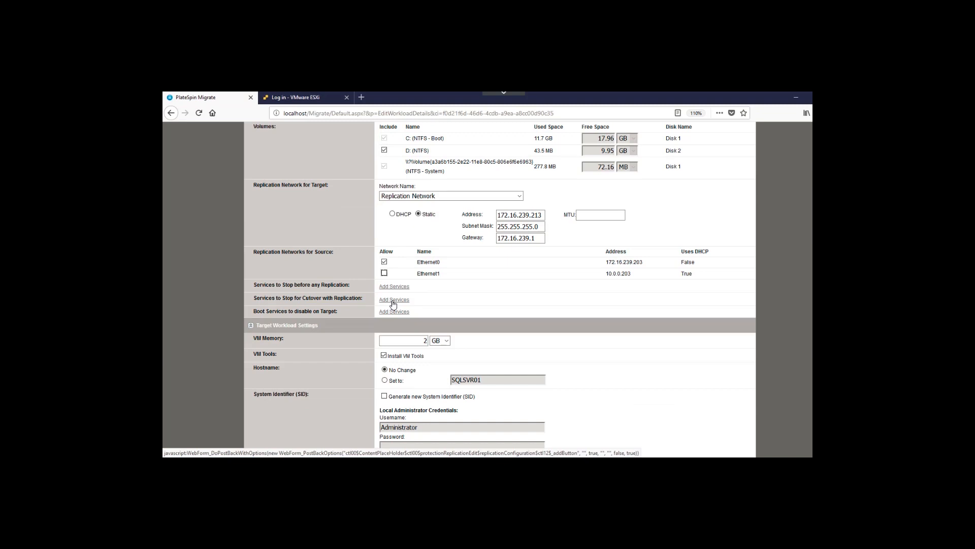
# Stop SQL Server, SQL Server CEIP and SQL Server VSS Writer at cutover with replication.
pyautogui.click(394, 299)
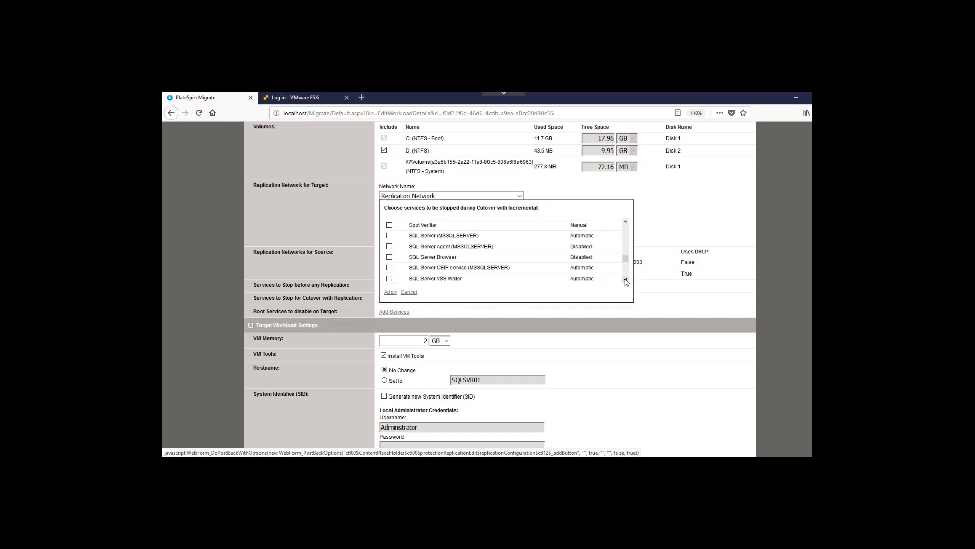
pyautogui.click(390, 236)
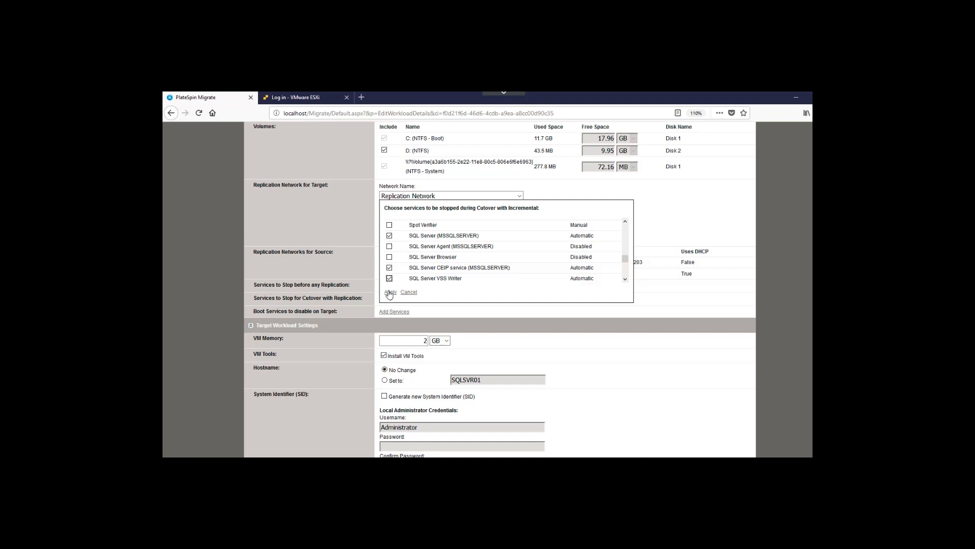
pyautogui.click(389, 292)
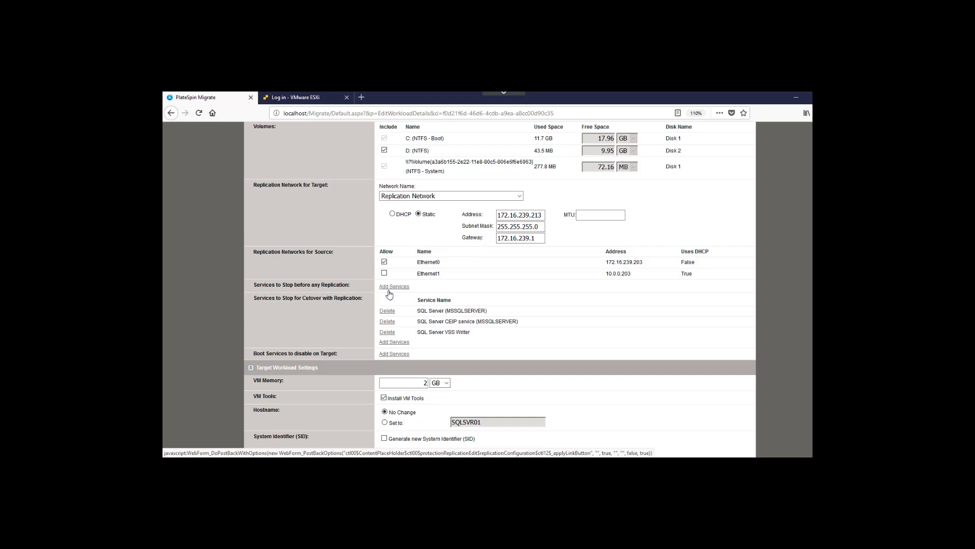
# Set test Ethernet0 to Test Network (Internal) with static address 172.16.239.203.
pyautogui.scroll(-3)
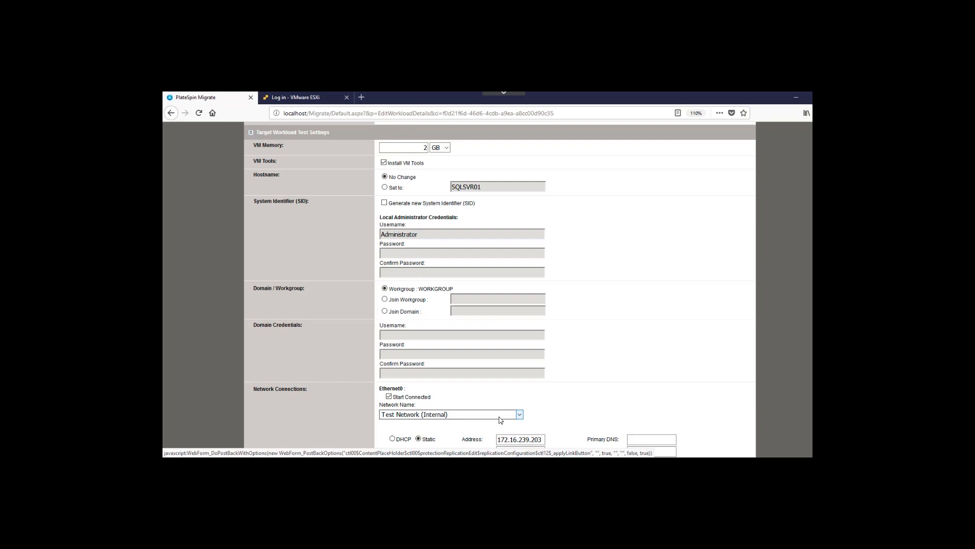
# Put test Ethernet1 on Test Network (Internal) with DHCP, then save and prepare the migration.
pyautogui.scroll(-3)
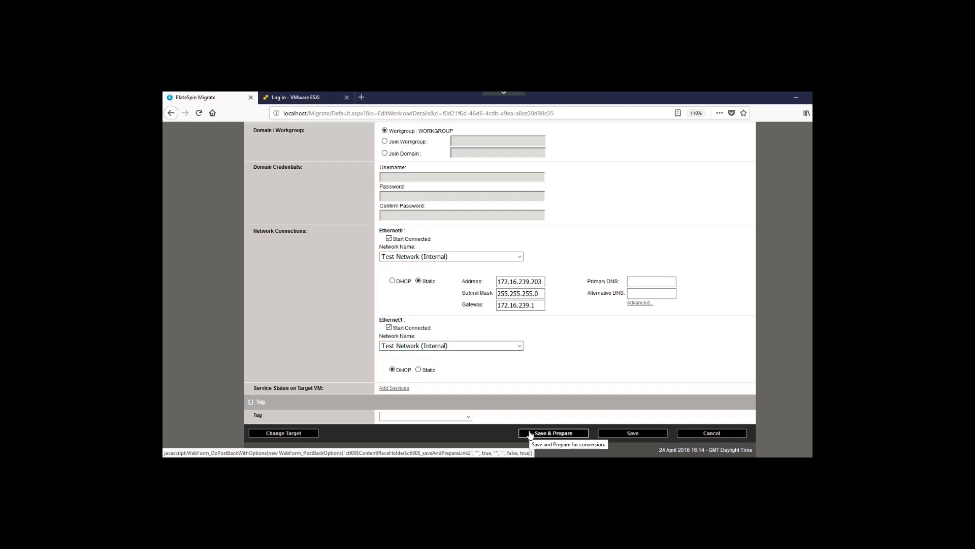
pyautogui.click(552, 433)
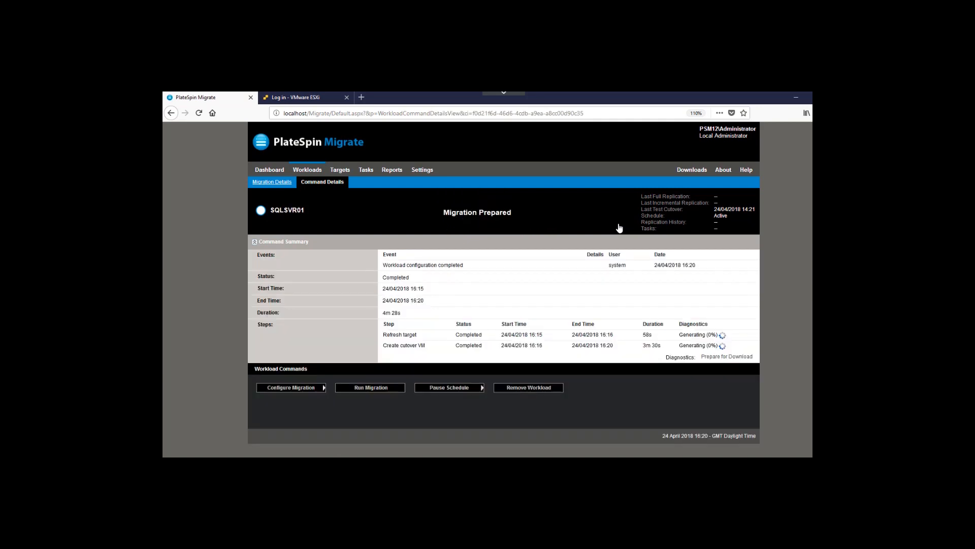
pyautogui.click(303, 97)
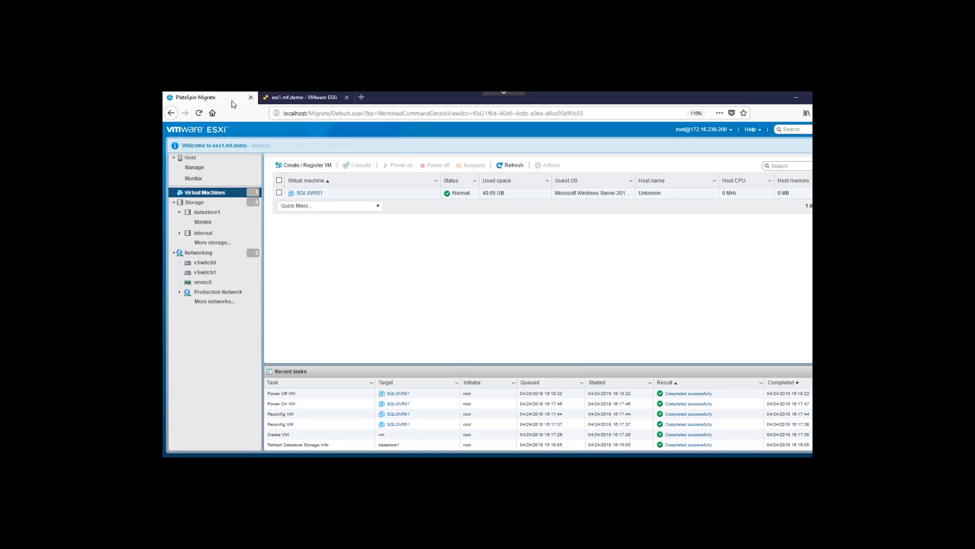
pyautogui.click(195, 97)
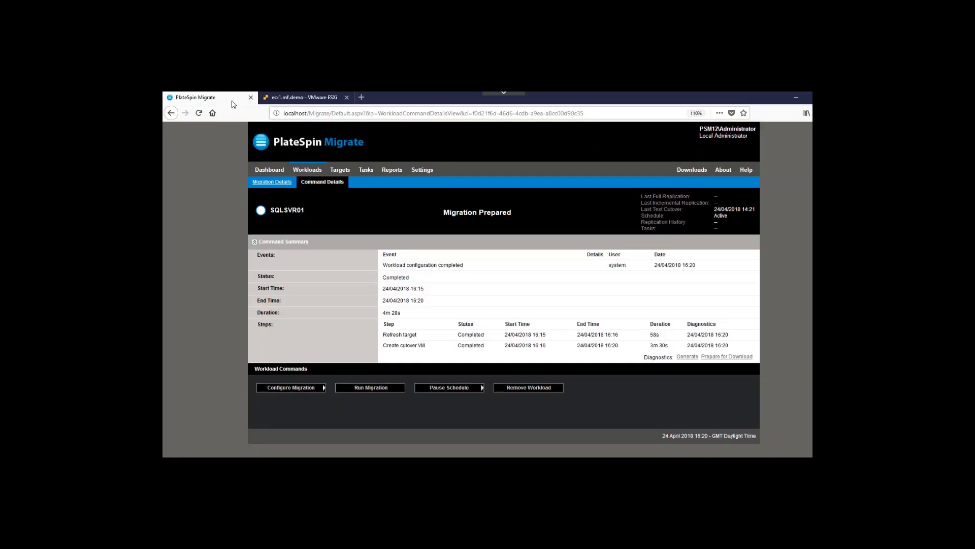
# Execute SQLSVR01's first full replication without running cutover afterwards.
pyautogui.click(369, 387)
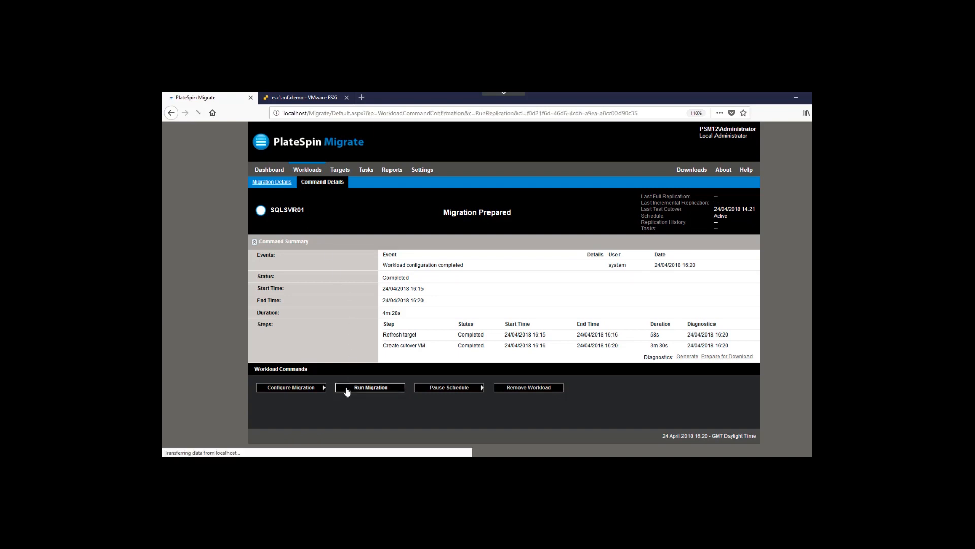
pyautogui.click(369, 387)
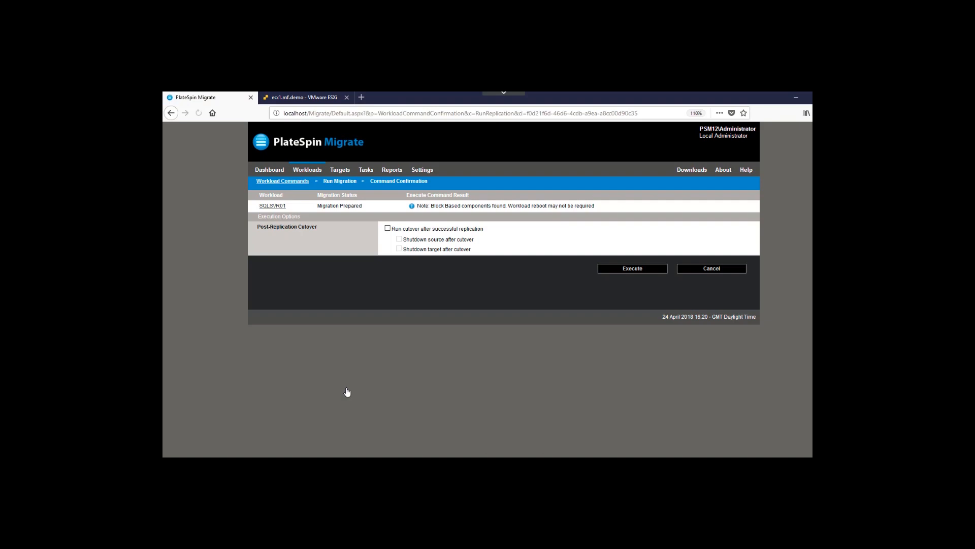
pyautogui.moveTo(654, 270)
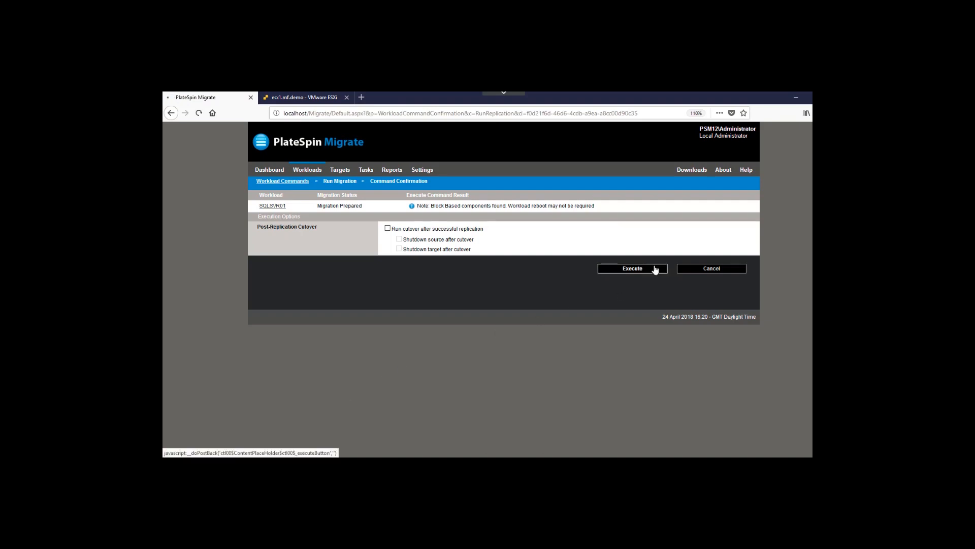
pyautogui.click(632, 269)
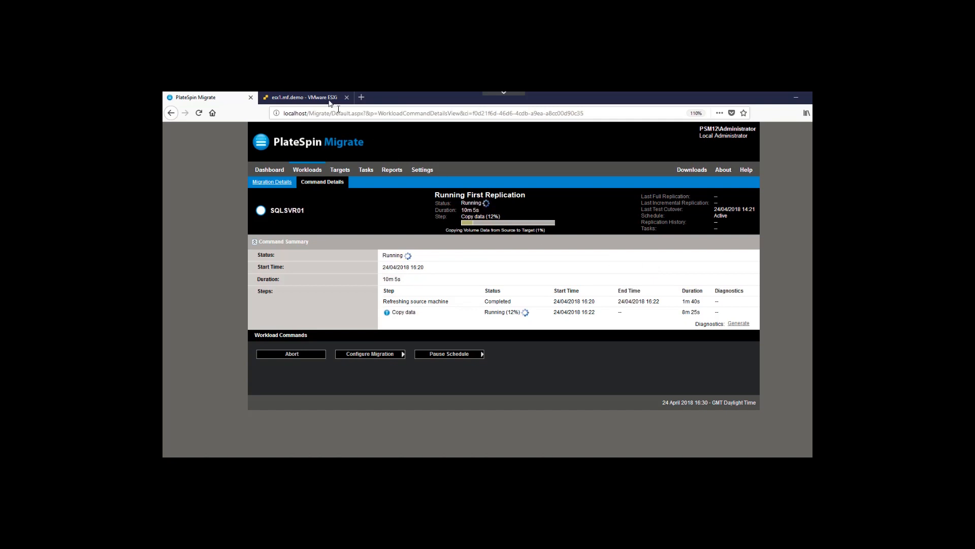
pyautogui.moveTo(324, 97)
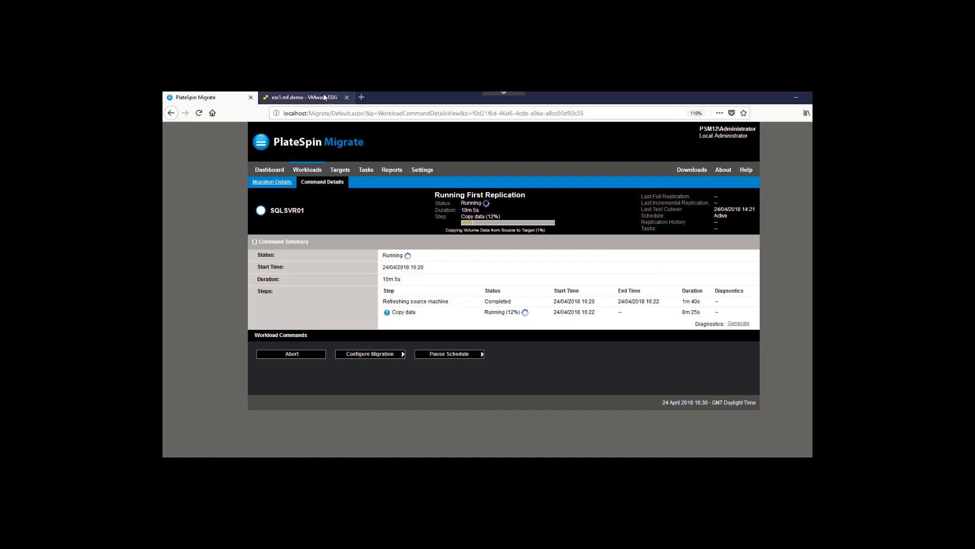
# View the SQLSVR01 VM console on ESXi, then return to the PlateSpin replication progress.
pyautogui.click(303, 97)
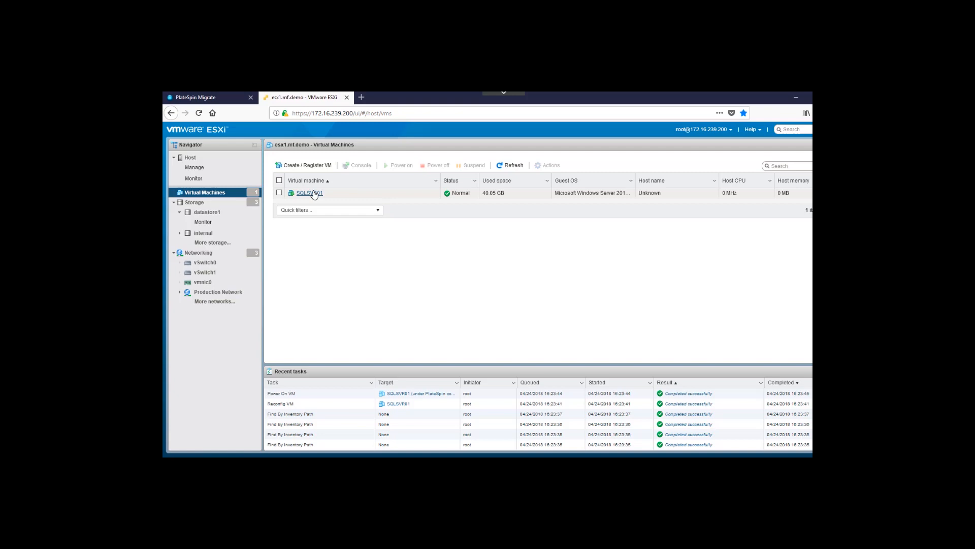
pyautogui.click(310, 192)
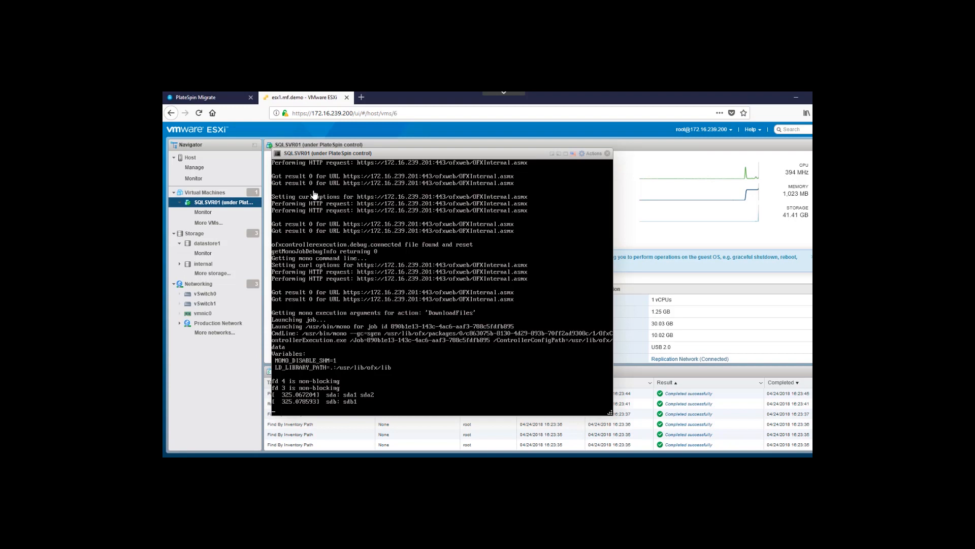
pyautogui.click(205, 97)
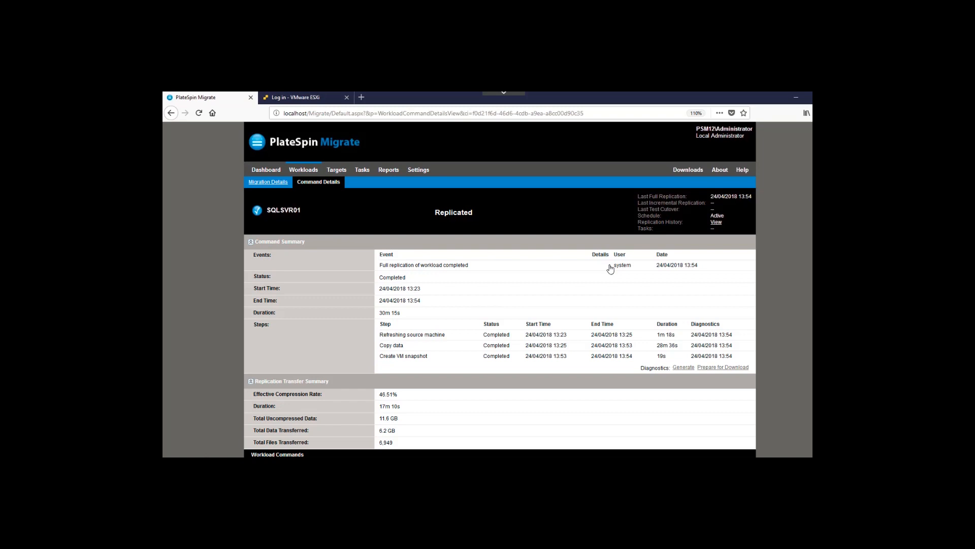
# Execute a Test Cutover of SQLSVR01 with Perform Incremental Replication unchecked.
pyautogui.click(304, 169)
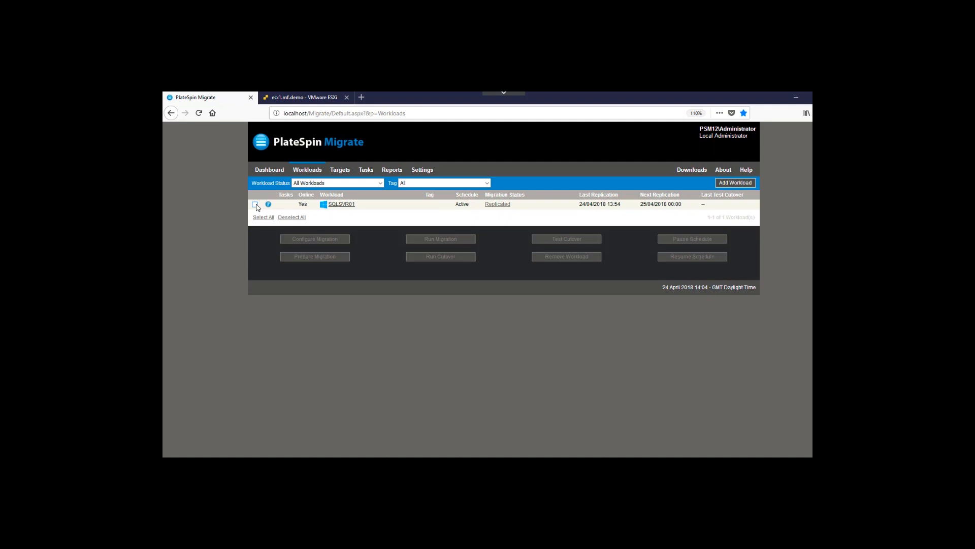
pyautogui.click(255, 204)
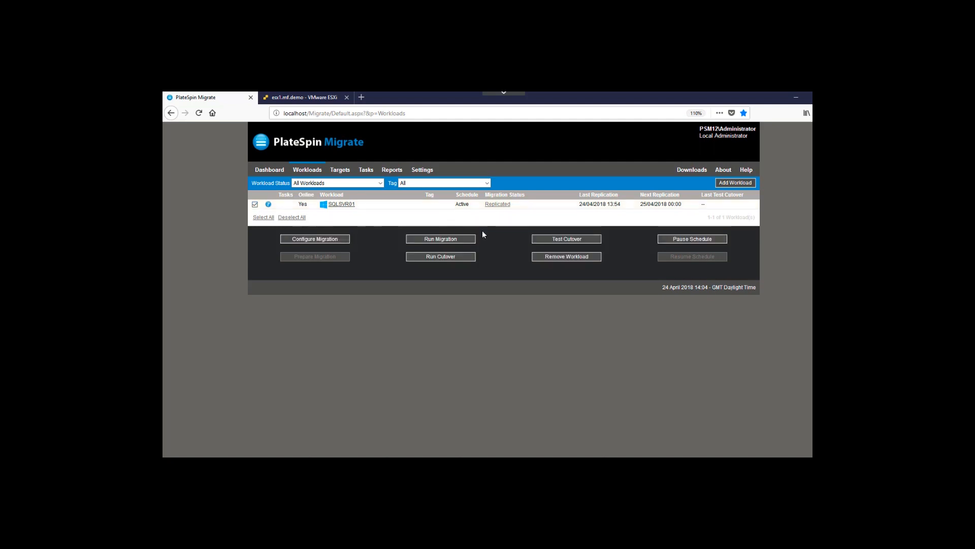
pyautogui.click(566, 238)
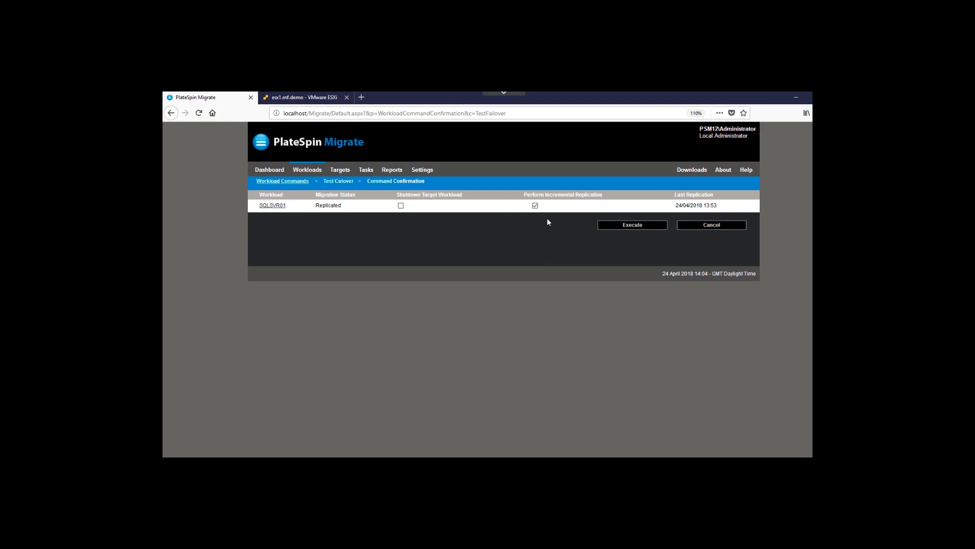
pyautogui.click(632, 224)
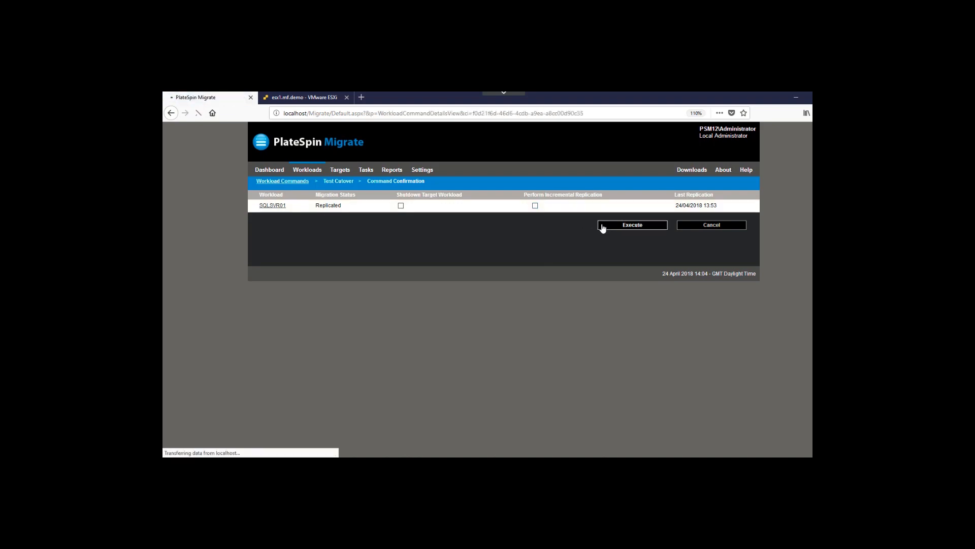
pyautogui.click(631, 224)
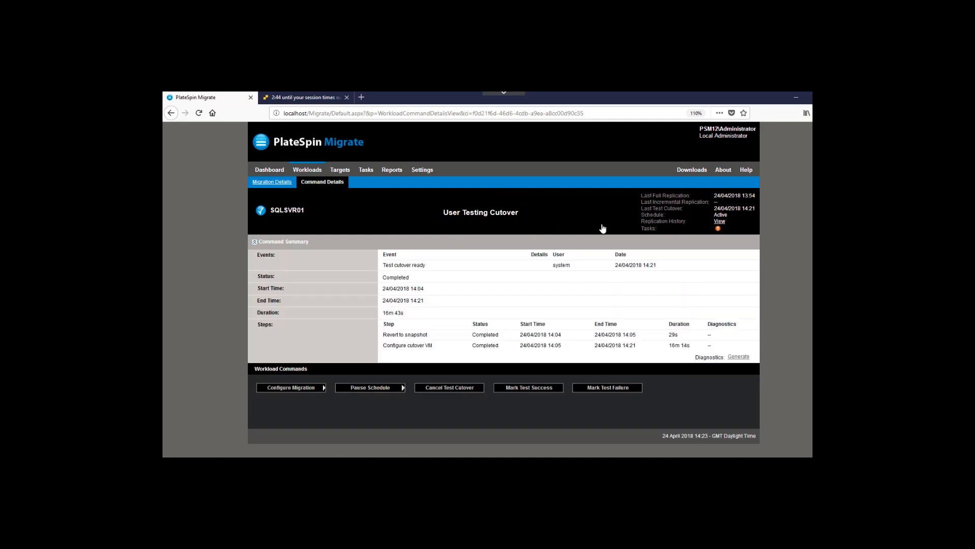
pyautogui.click(304, 97)
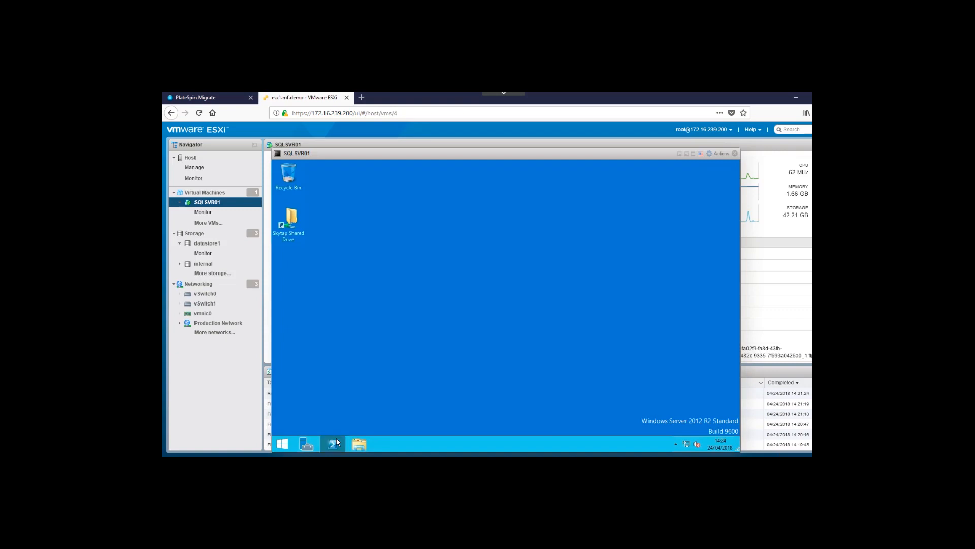
# In the test VM, confirm SQL Server (MSSQLSERVER) is Running in Services, then run ipconfig.
pyautogui.click(334, 443)
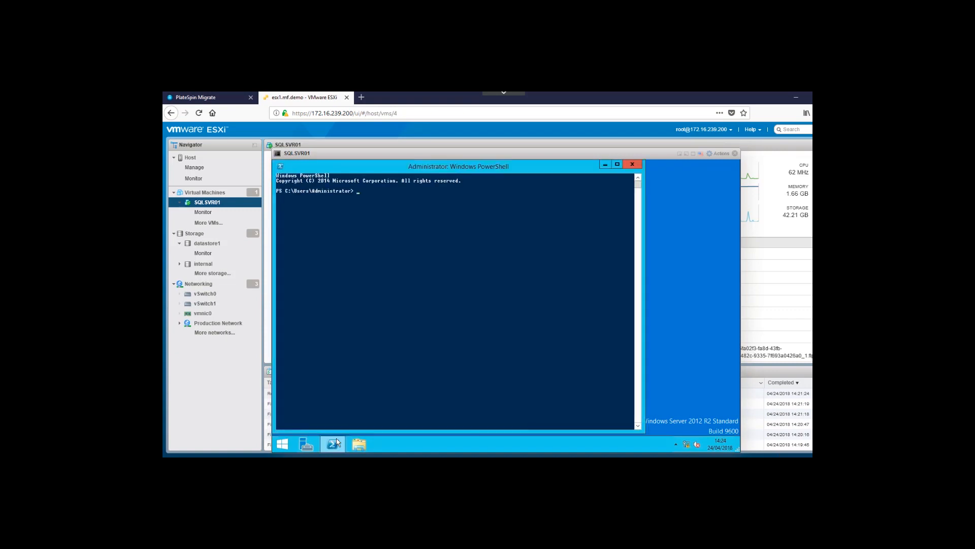
pyautogui.write('service')
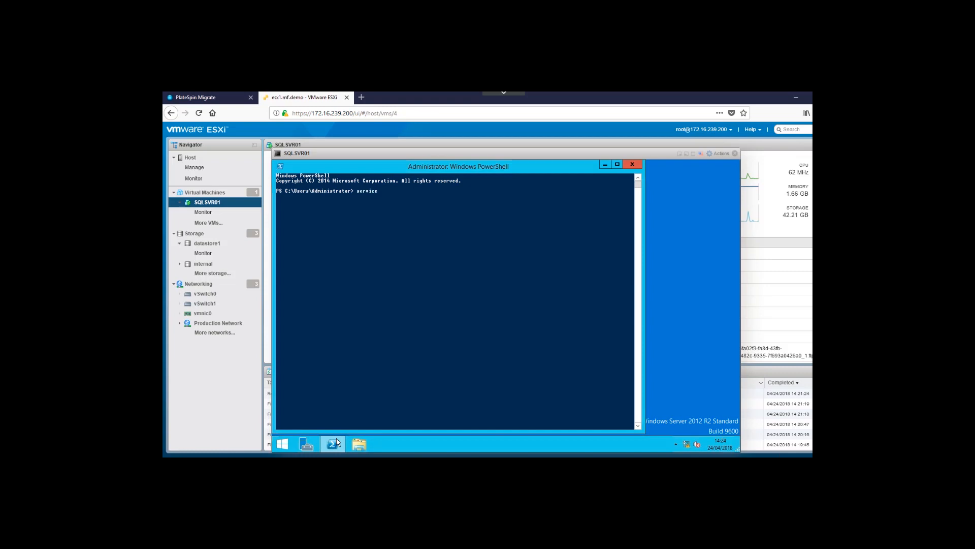
pyautogui.press('Return')
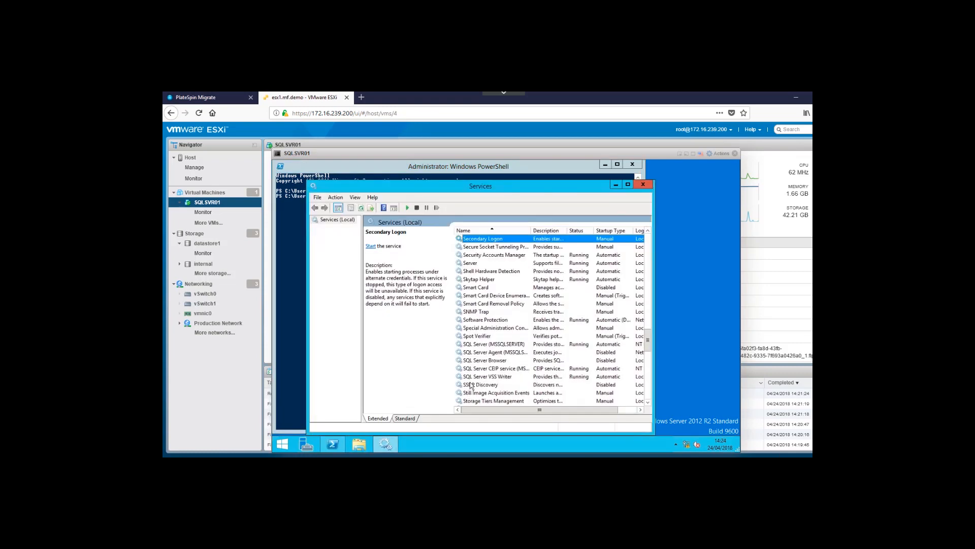
pyautogui.click(493, 344)
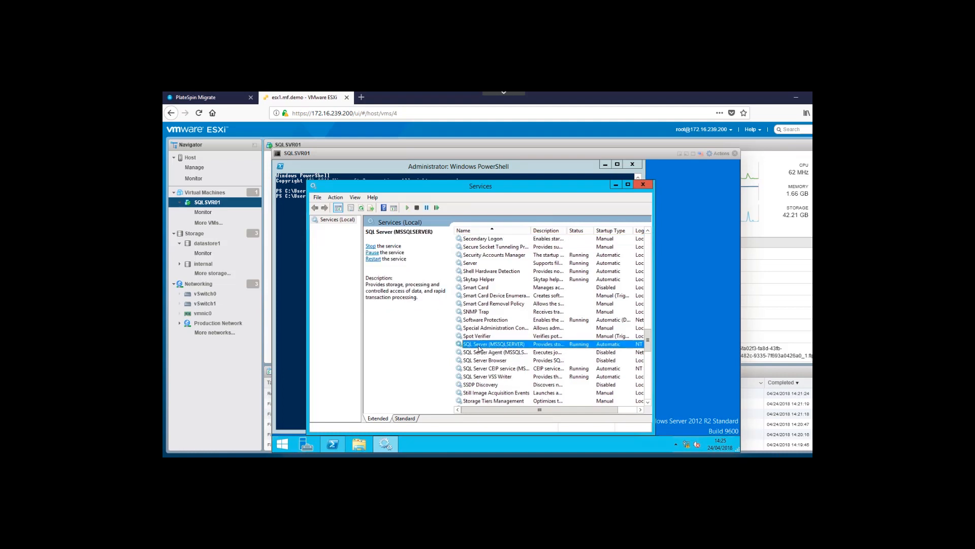
pyautogui.click(488, 376)
pyautogui.write('i')
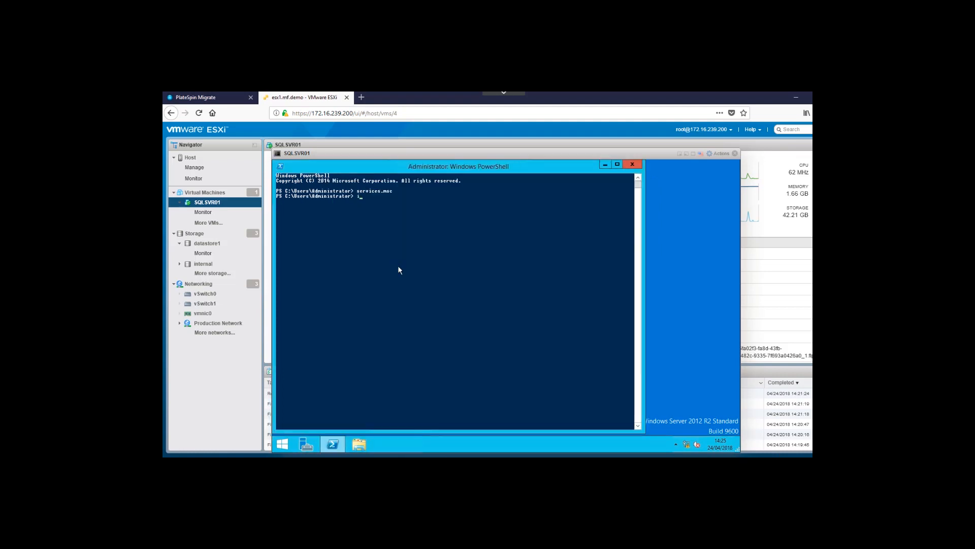
pyautogui.write('pconfig')
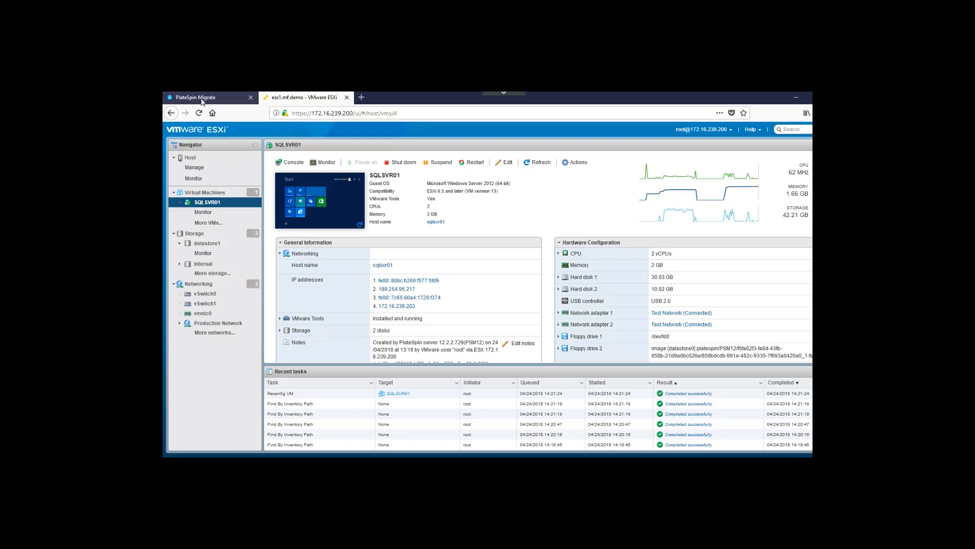
# Mark SQLSVR01's test cutover as a success and execute it.
pyautogui.click(208, 97)
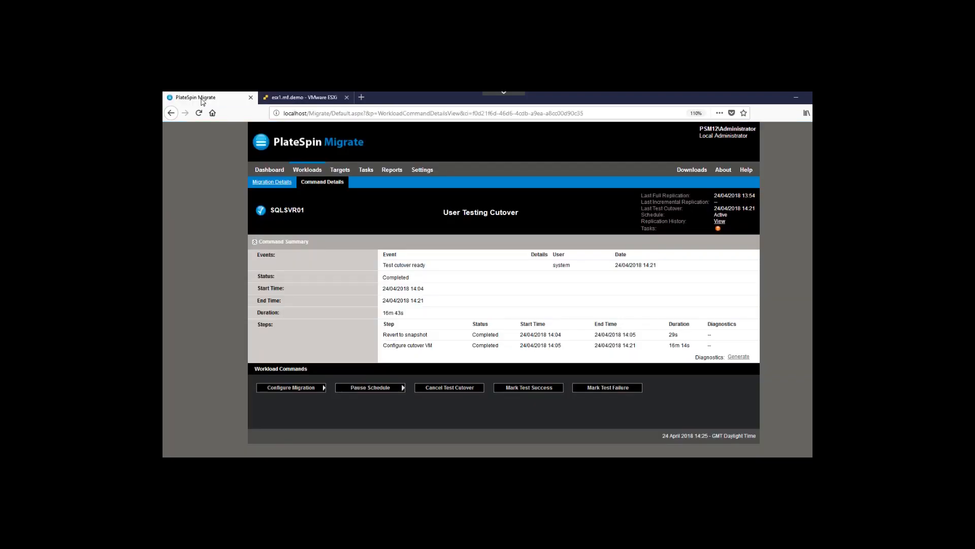
pyautogui.click(528, 387)
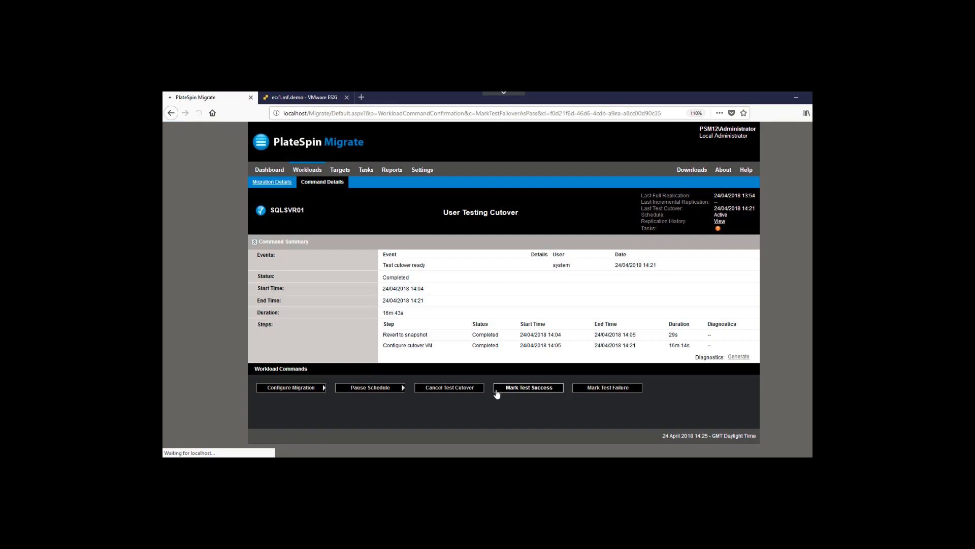
pyautogui.click(528, 387)
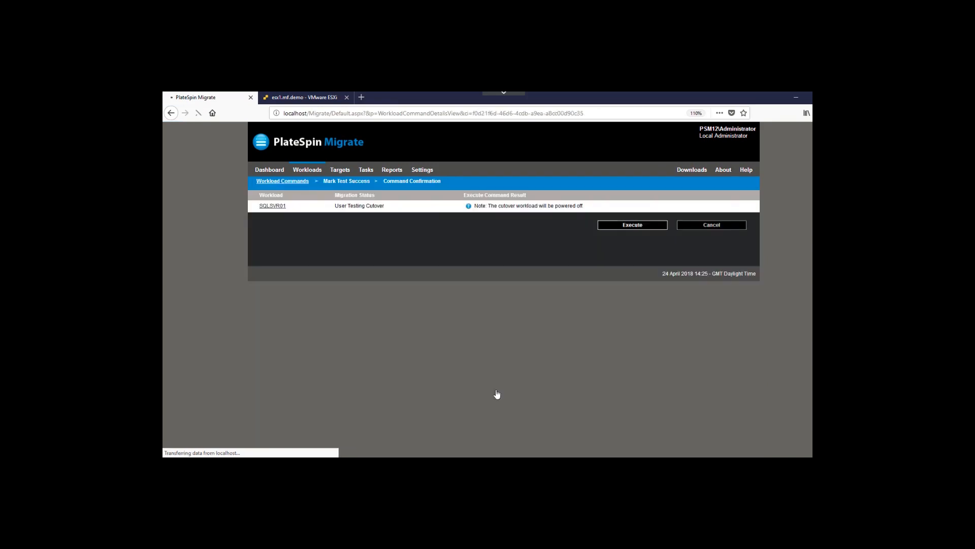
pyautogui.click(631, 224)
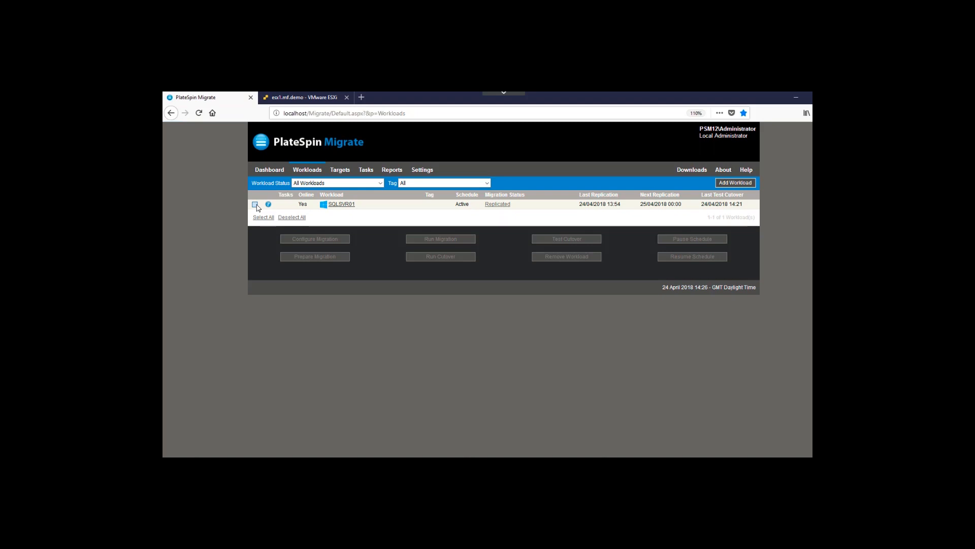
# Execute Run Cutover on SQLSVR01 with Shutdown Source and incremental replication kept on.
pyautogui.click(254, 205)
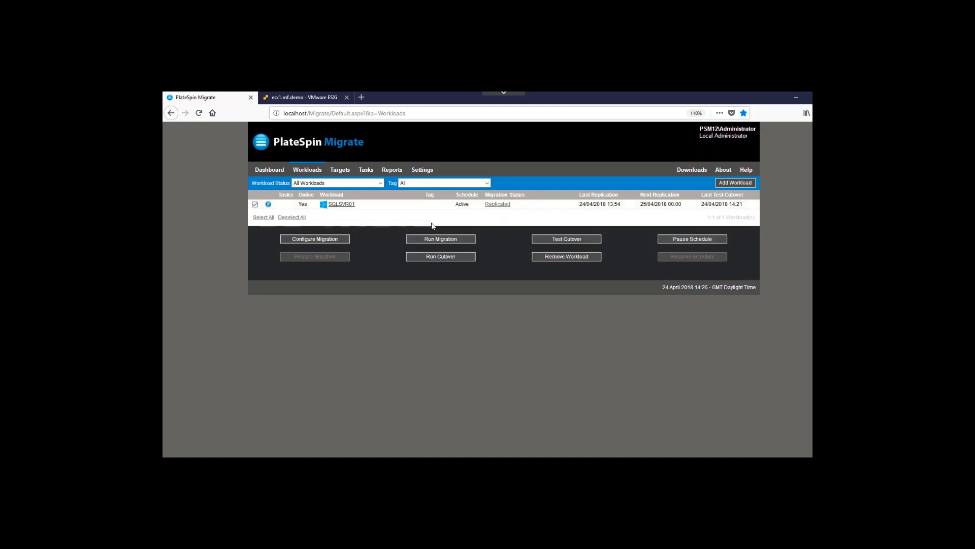
pyautogui.moveTo(440, 255)
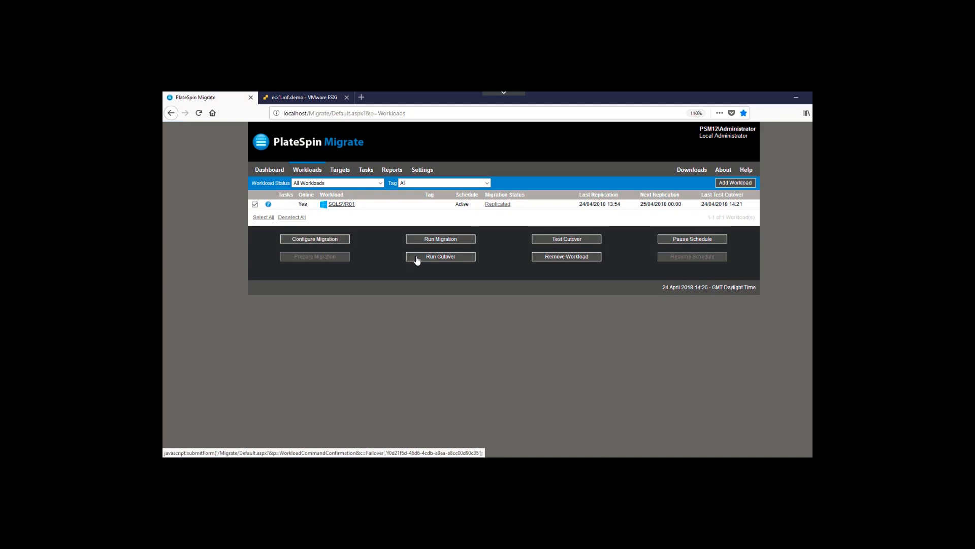
pyautogui.click(440, 256)
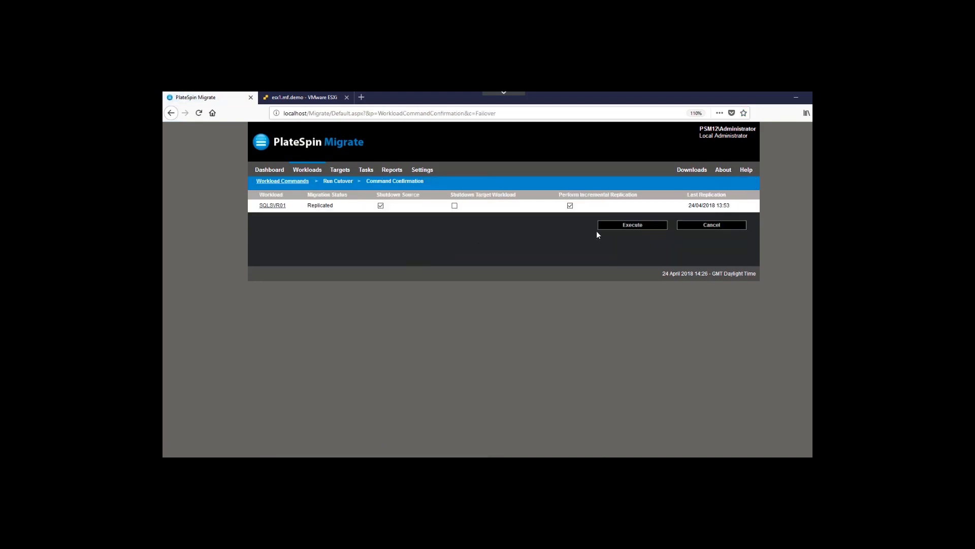
pyautogui.click(631, 225)
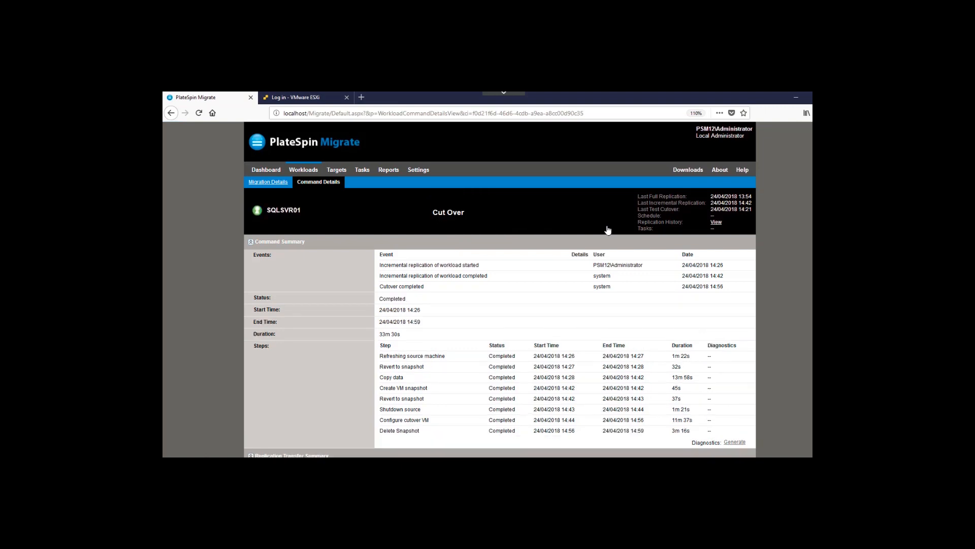
# View the migrated SQLSVR01 summary on ESXi and dismiss the welcome banner.
pyautogui.click(304, 98)
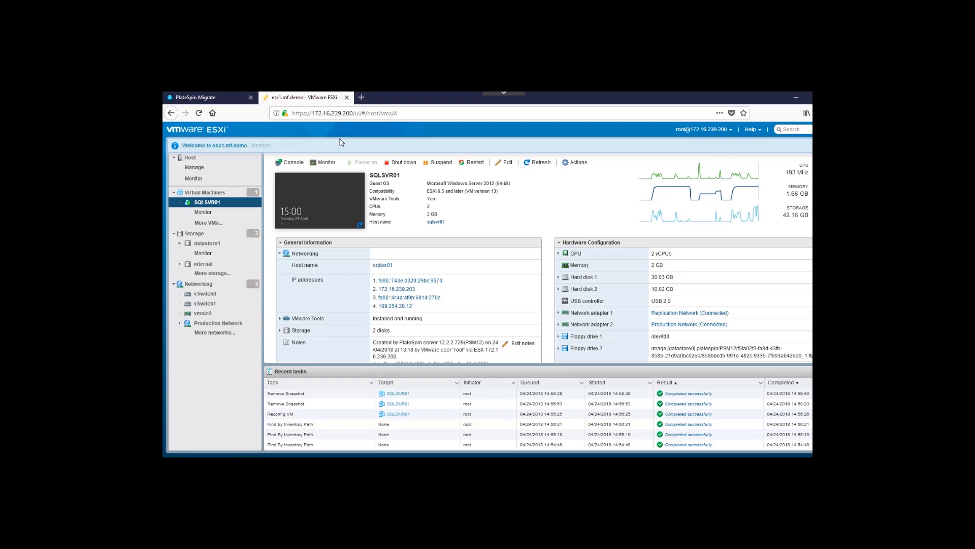
pyautogui.click(261, 145)
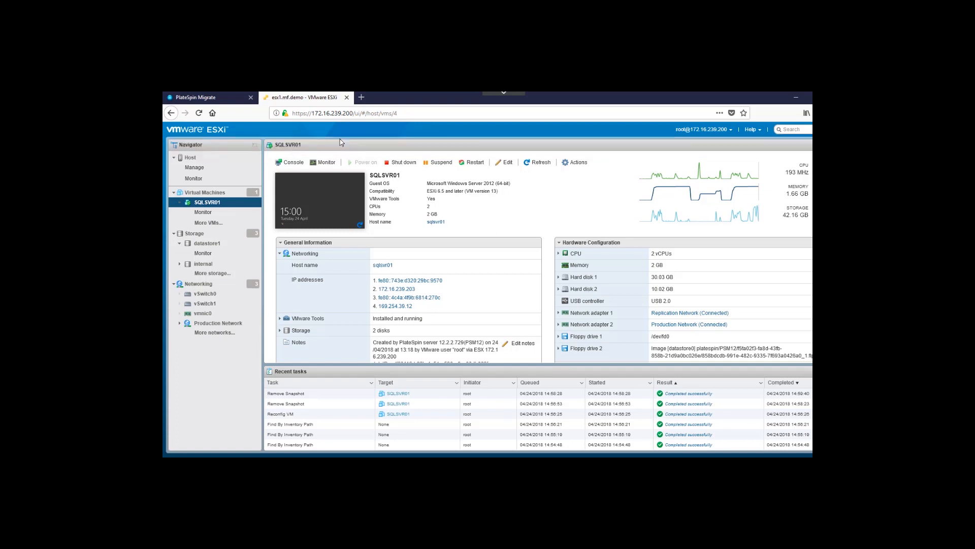